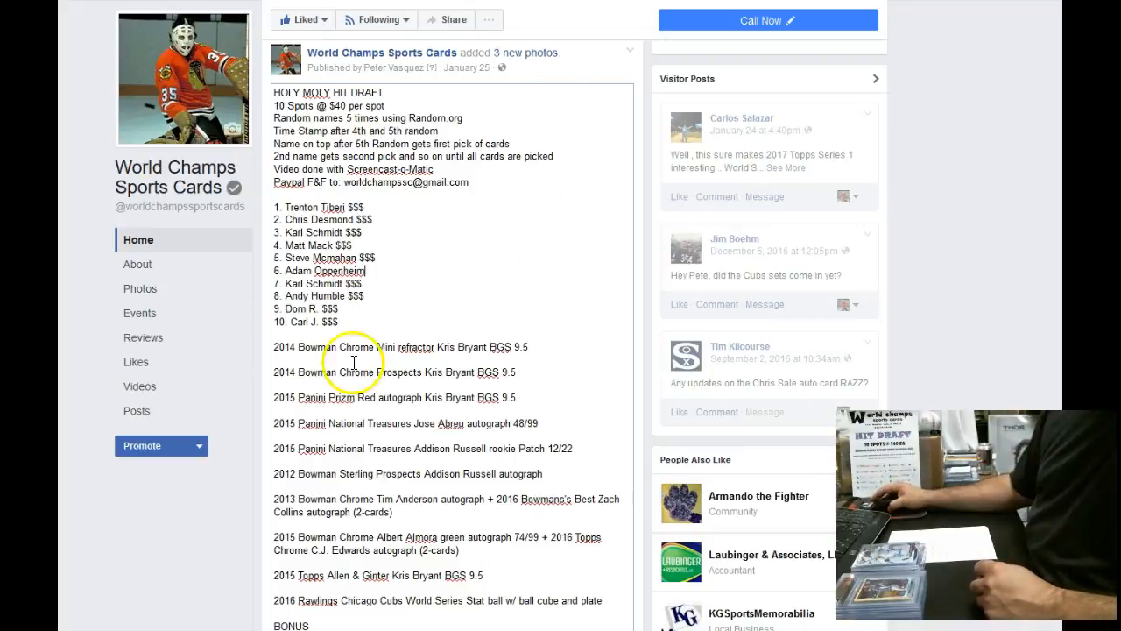
Scroll down the draft post to review the names list and its comments
scroll(down, 3)
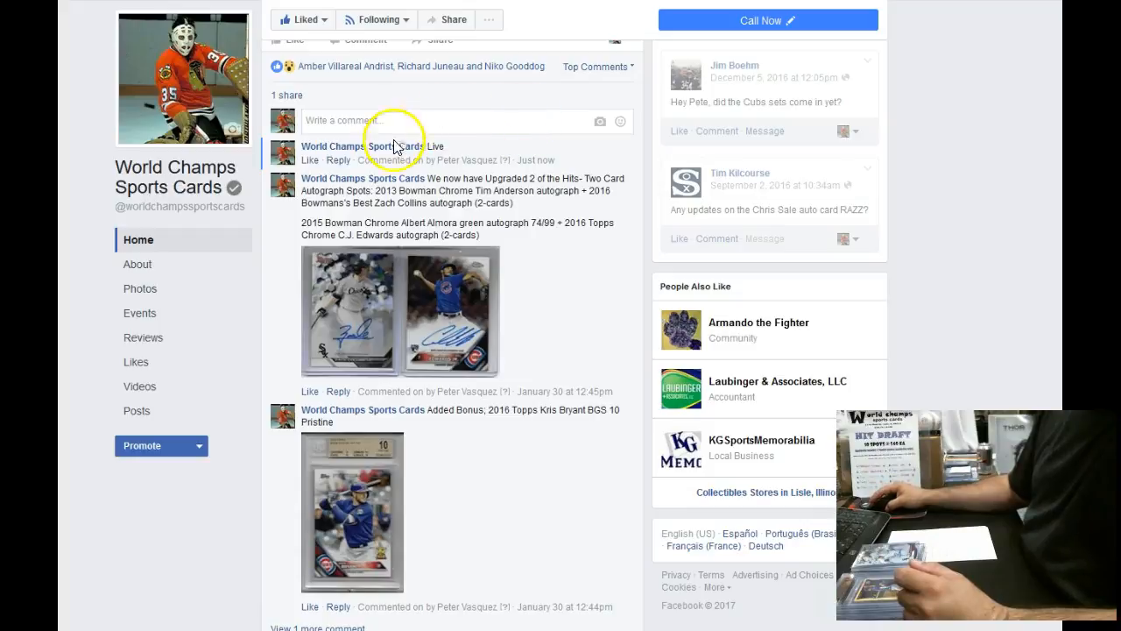
mouse_move(535, 164)
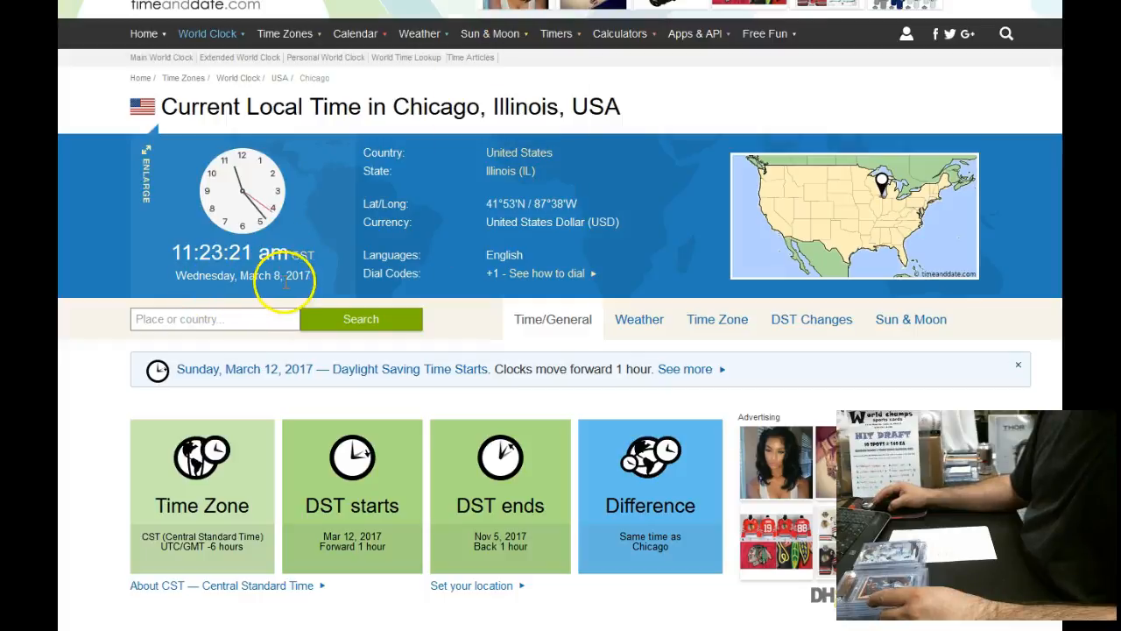
mouse_move(556, 50)
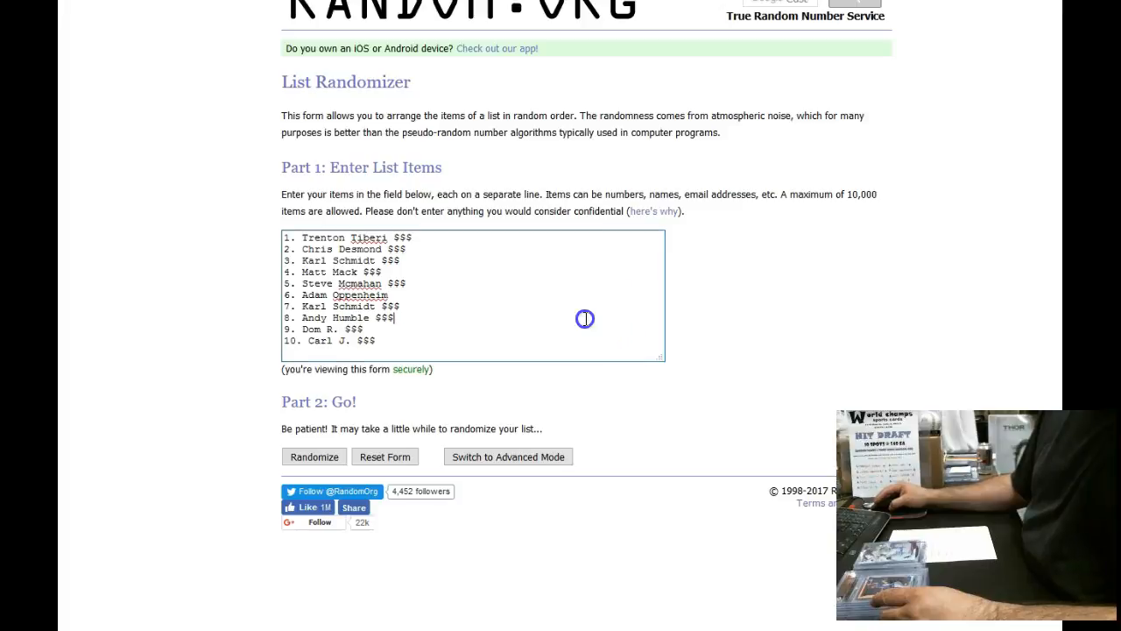
mouse_move(626, 535)
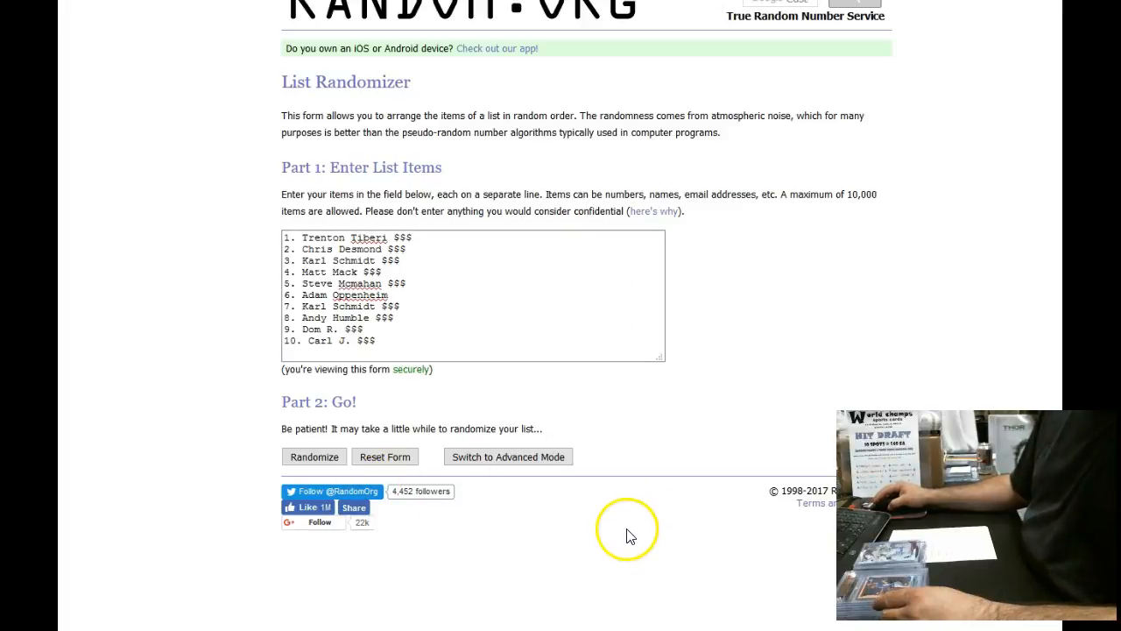
mouse_move(659, 533)
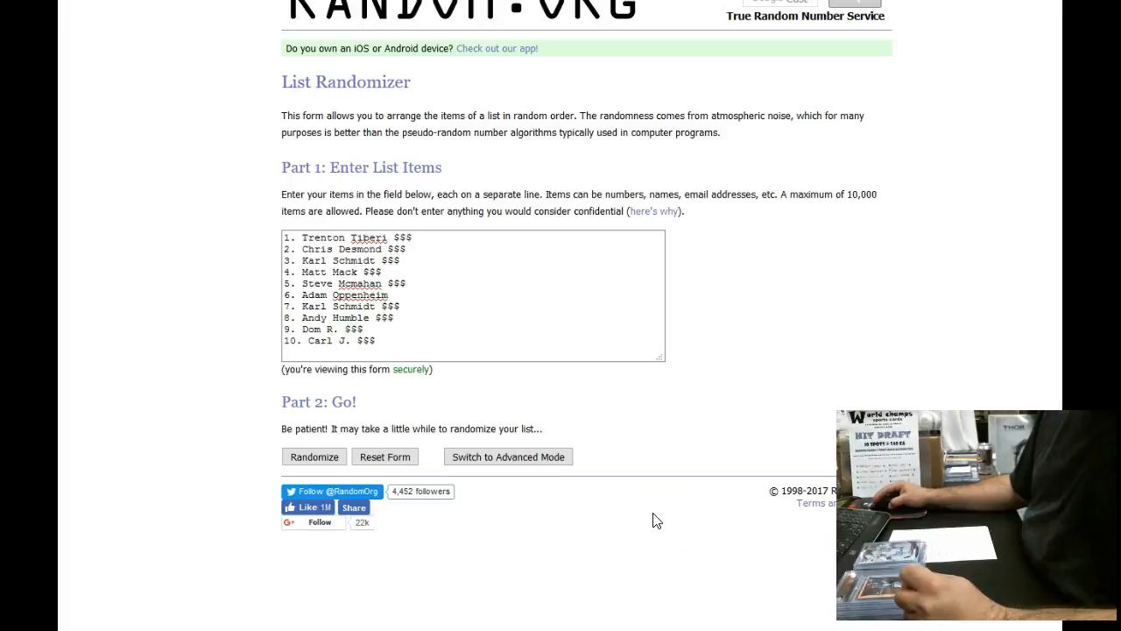
mouse_move(110, 442)
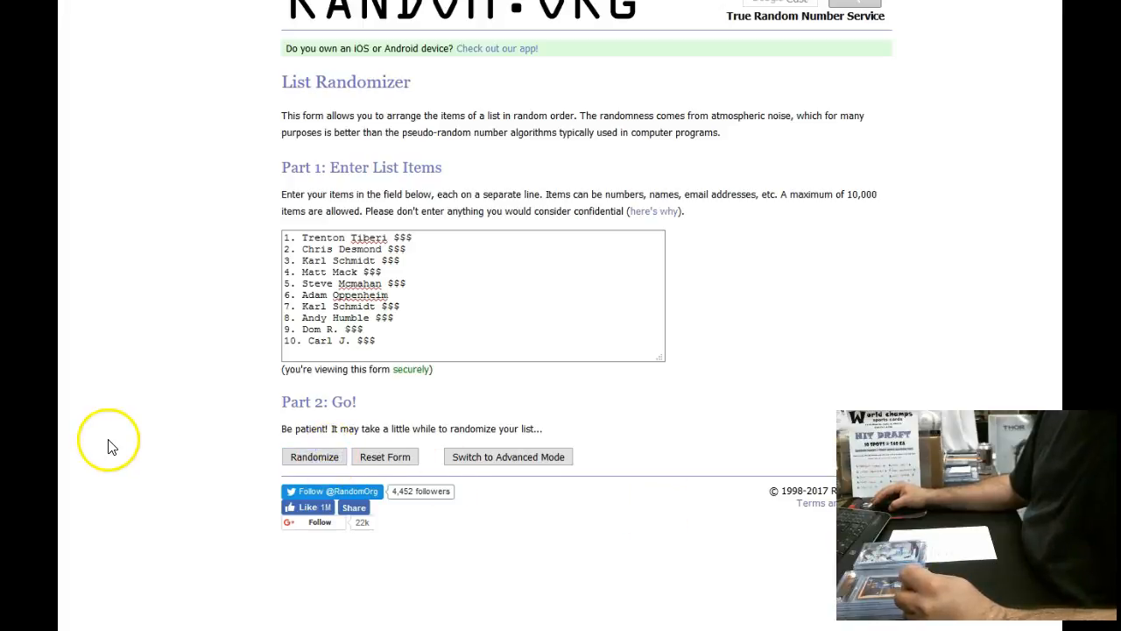
Randomize the ten-name list, then reshuffle it three more times for fresh timestamped orders
click(314, 457)
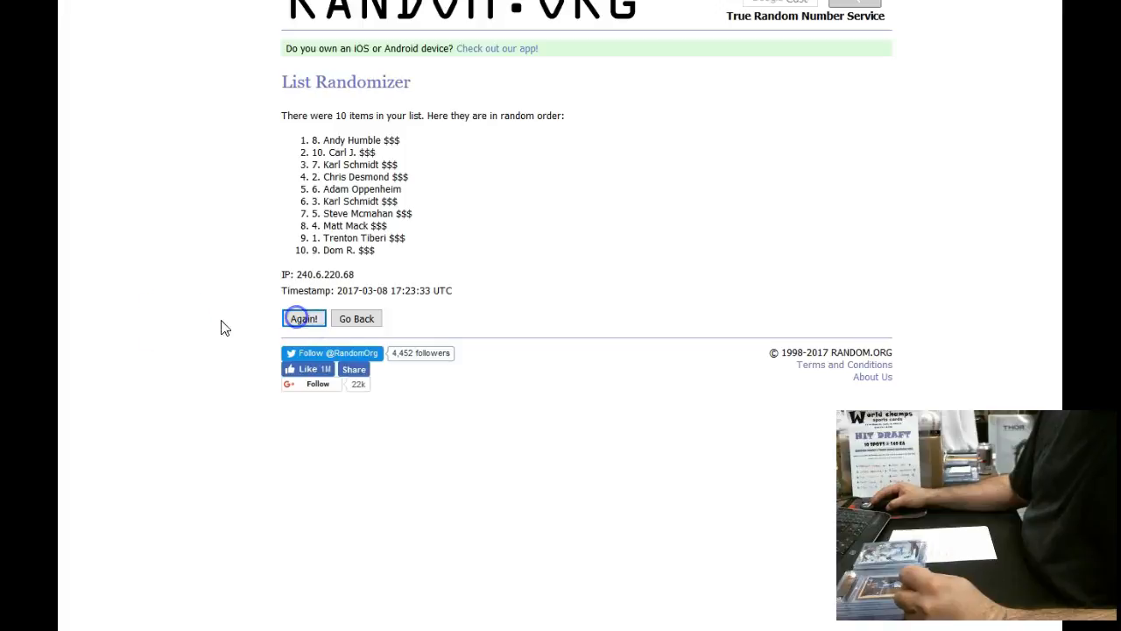
click(303, 318)
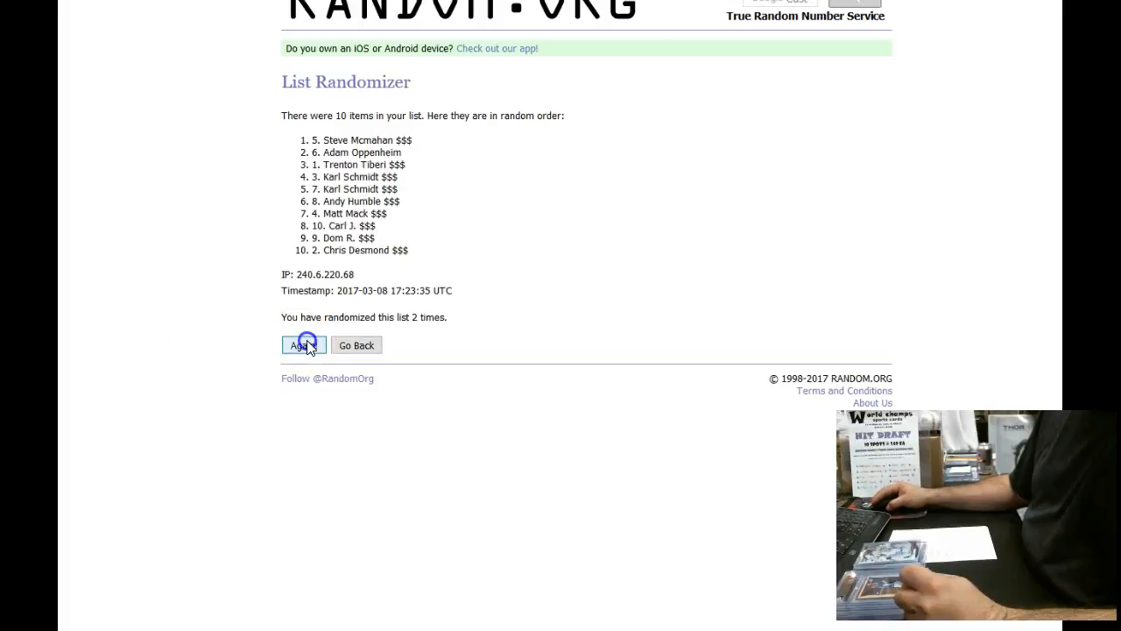
click(302, 344)
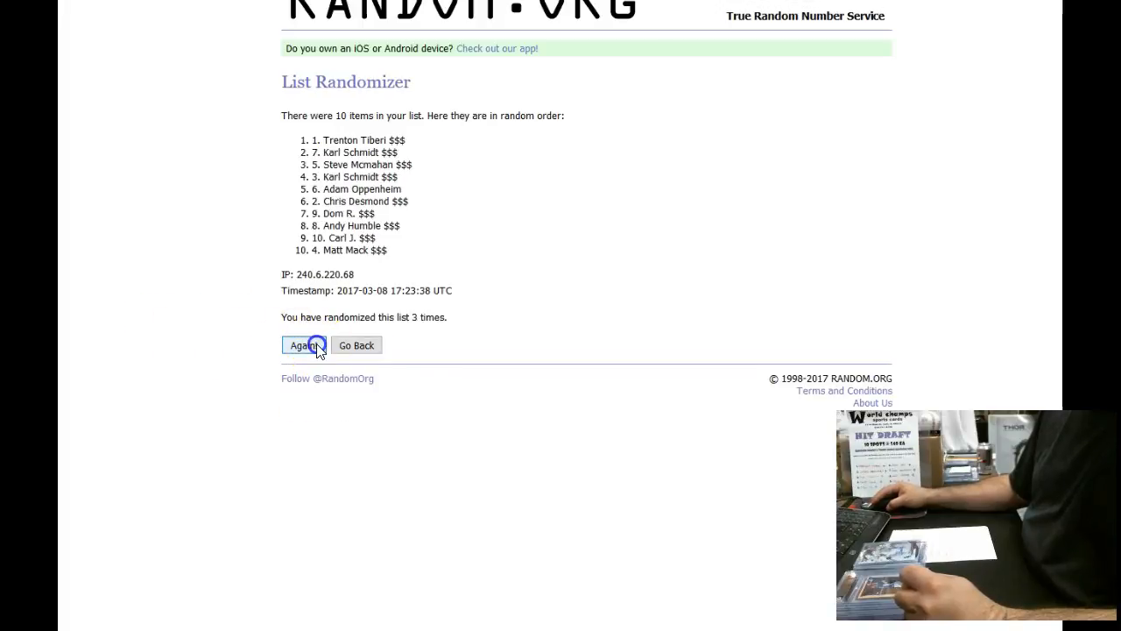
click(303, 344)
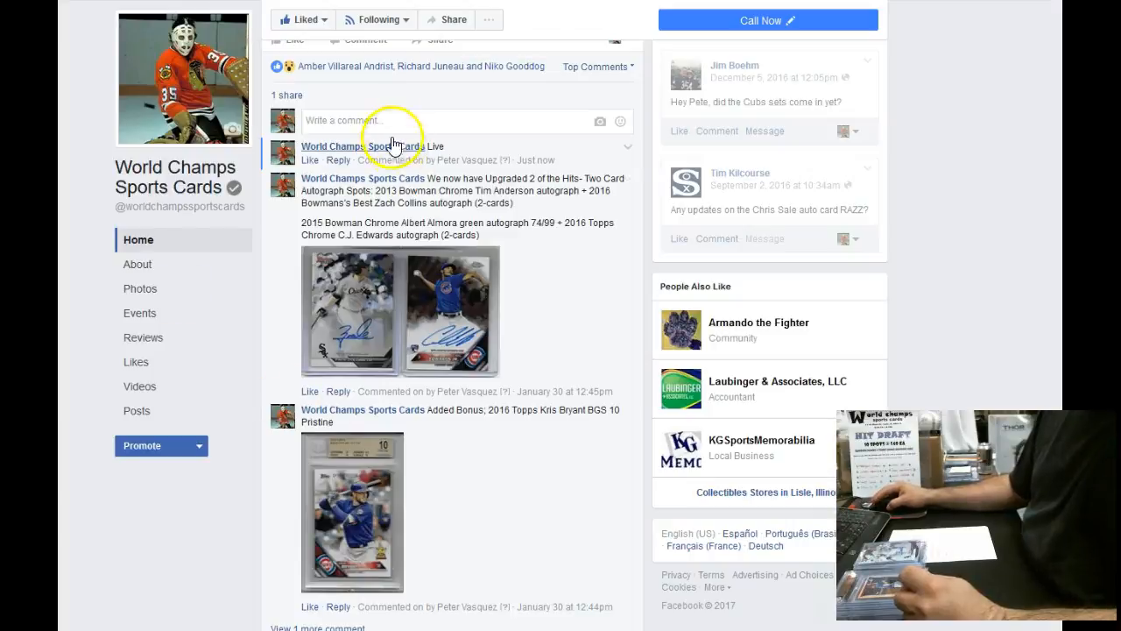
Paste the copied Random.org results into the Write a comment box on the draft post
right_click(392, 120)
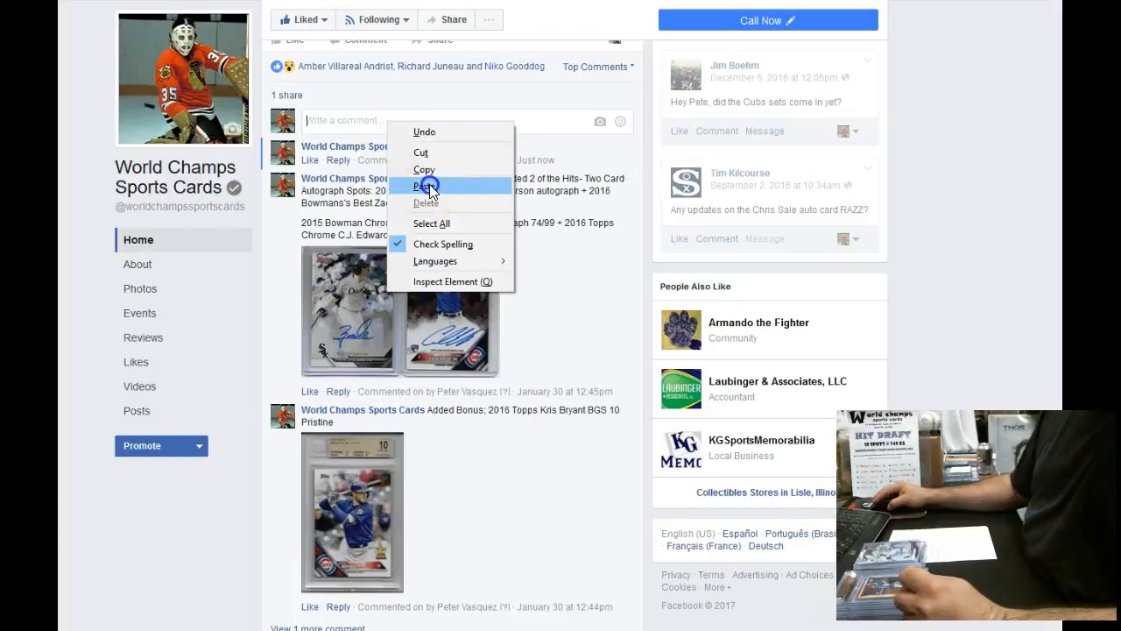
click(424, 186)
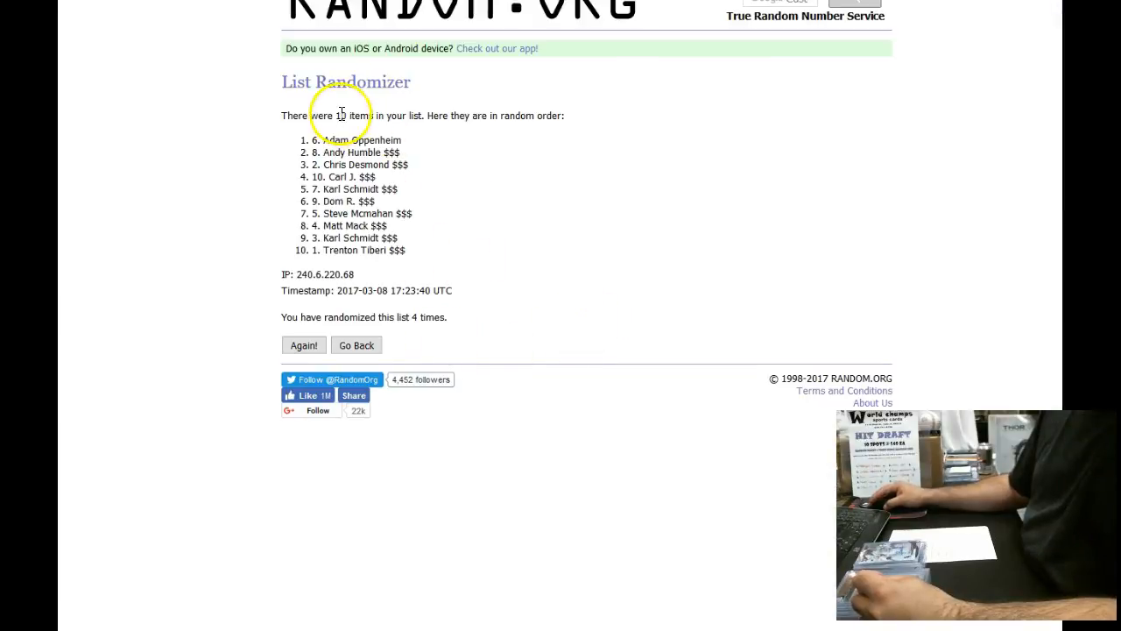
double_click(340, 115)
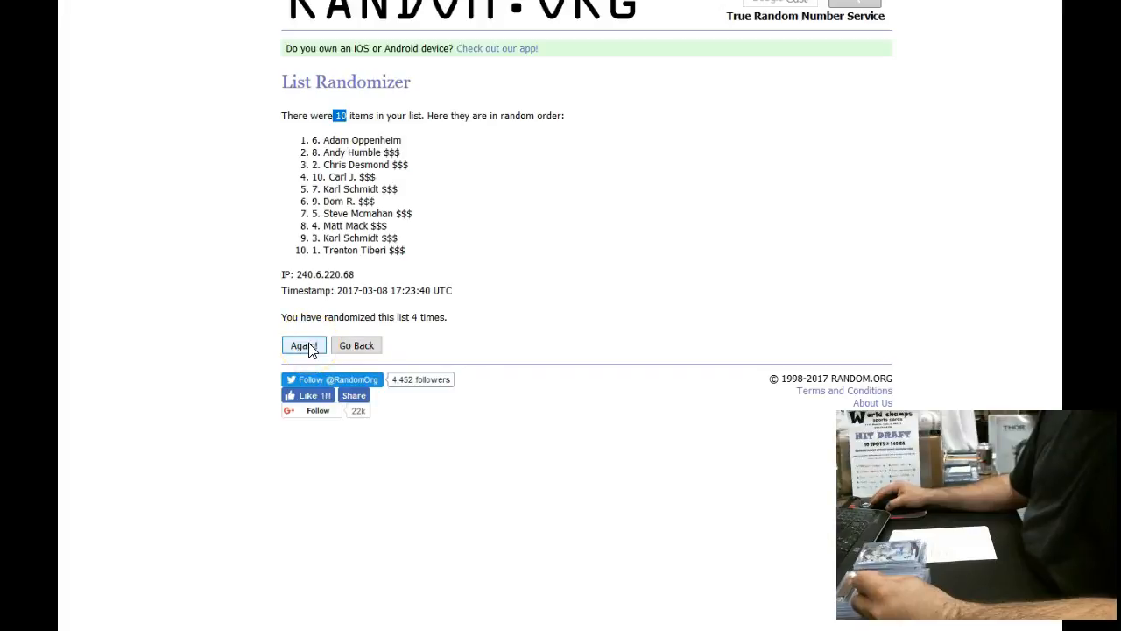
click(303, 344)
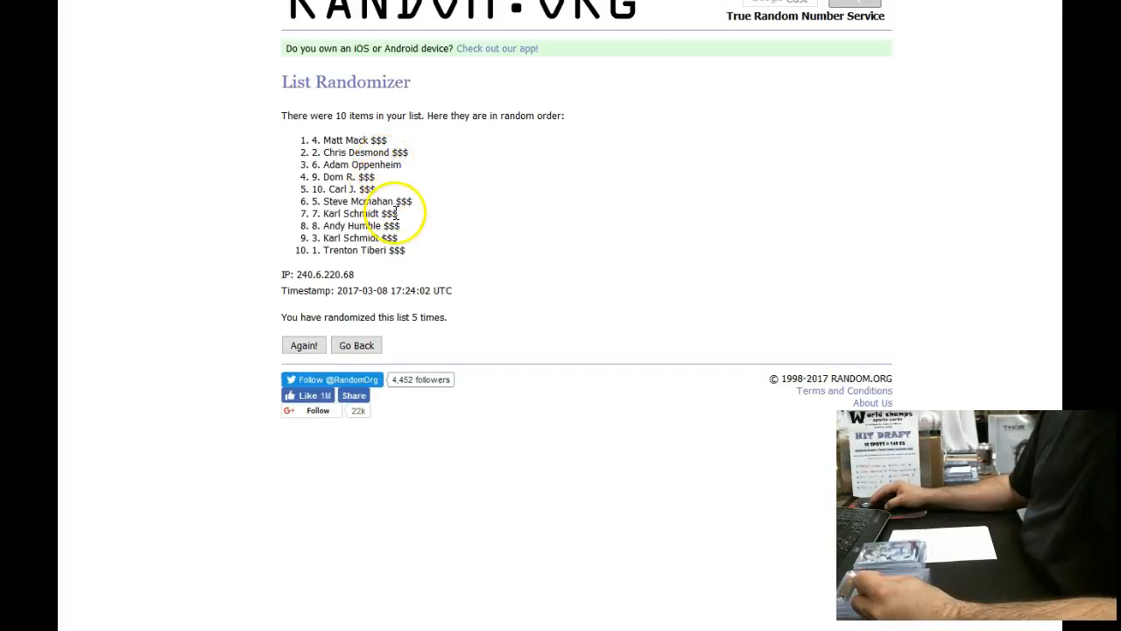
mouse_move(403, 233)
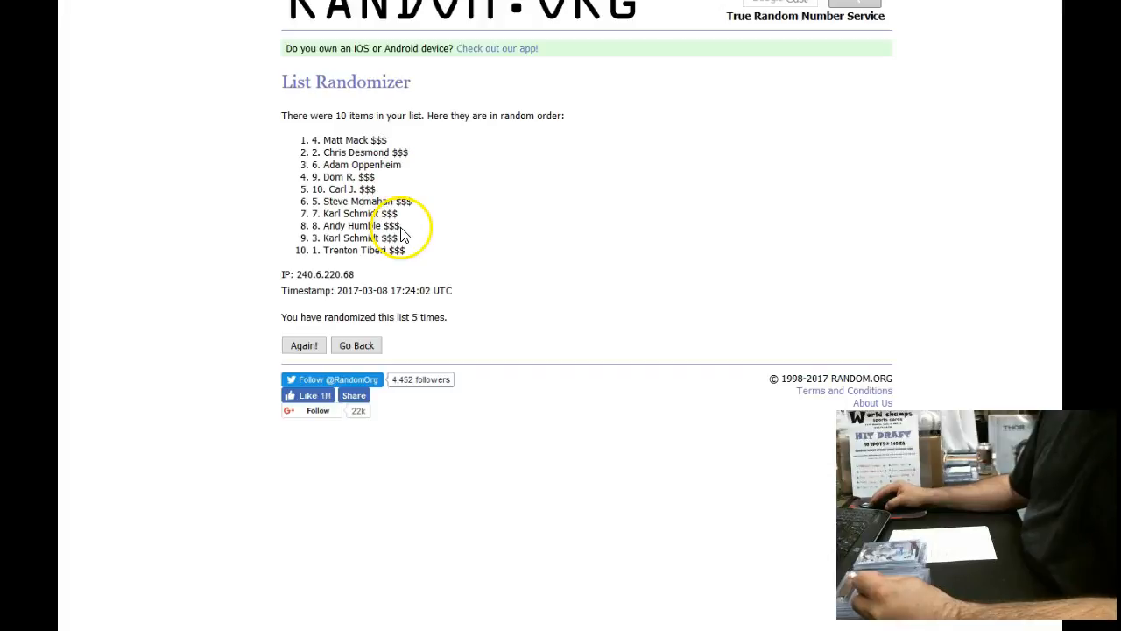
mouse_move(418, 256)
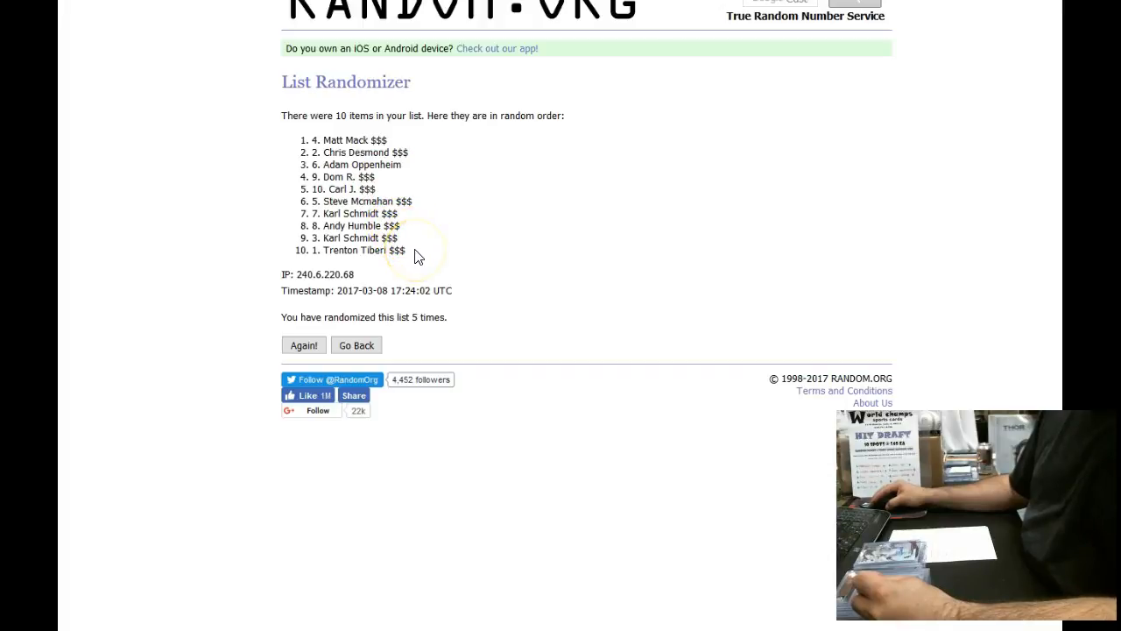
Select the result text in the Facebook comment showing the 17:23:40 timestamp and four randomizations
drag(281, 290, 453, 318)
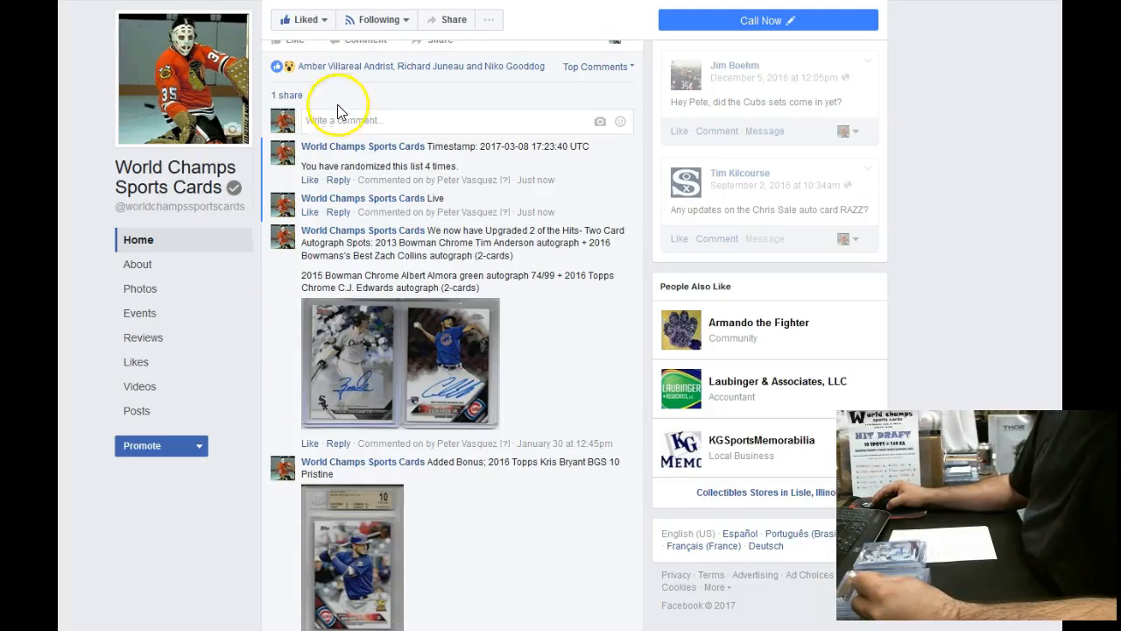
mouse_move(381, 190)
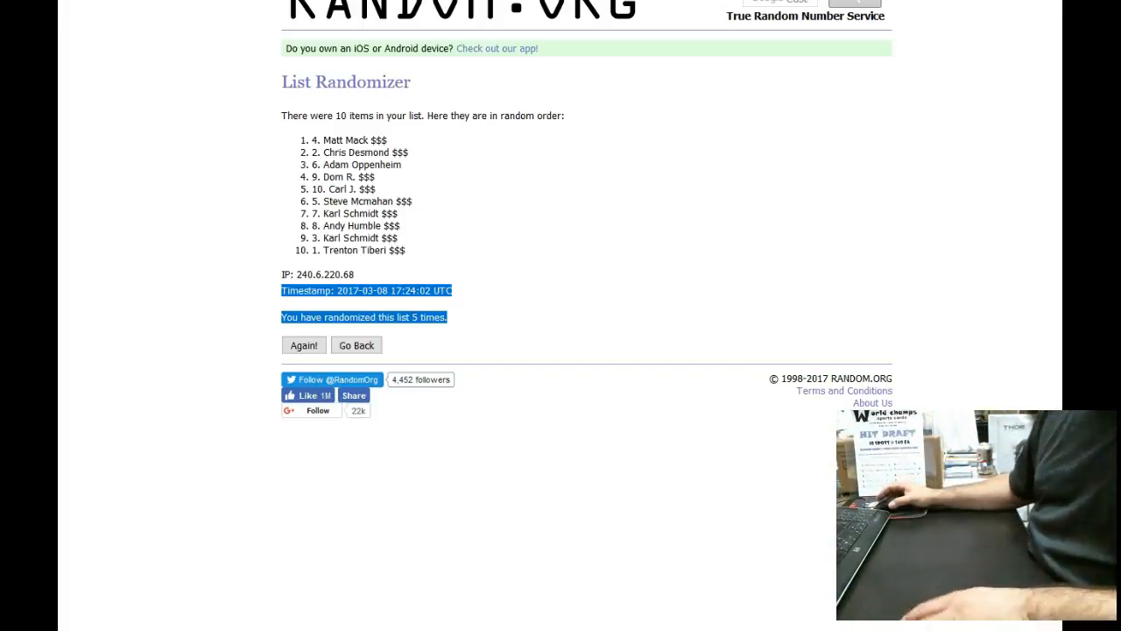
mouse_move(316, 541)
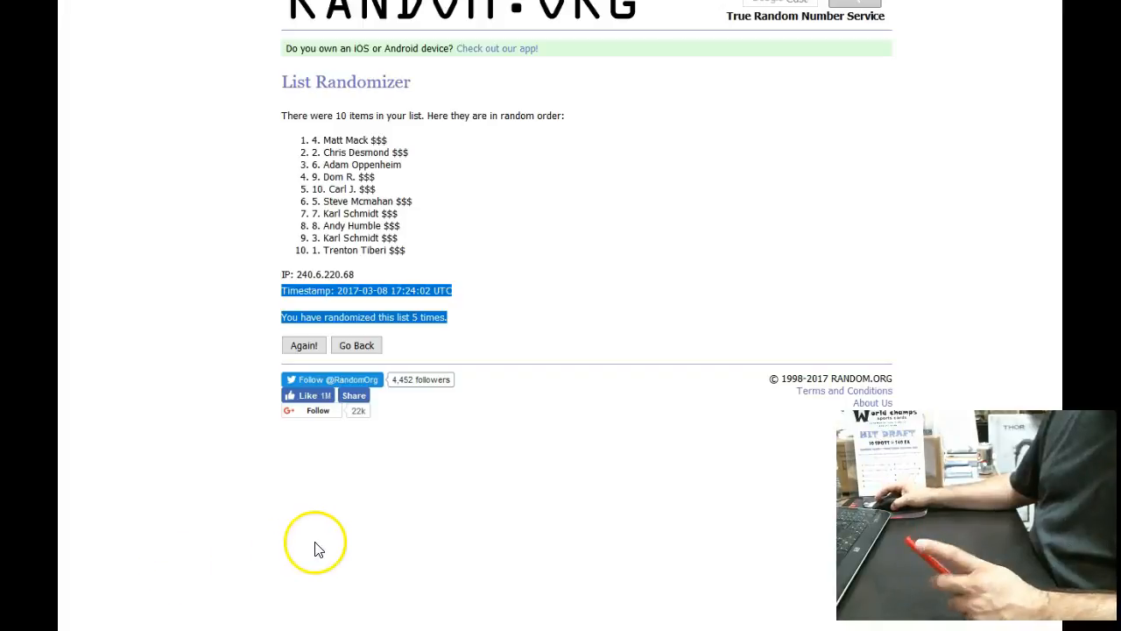
mouse_move(367, 552)
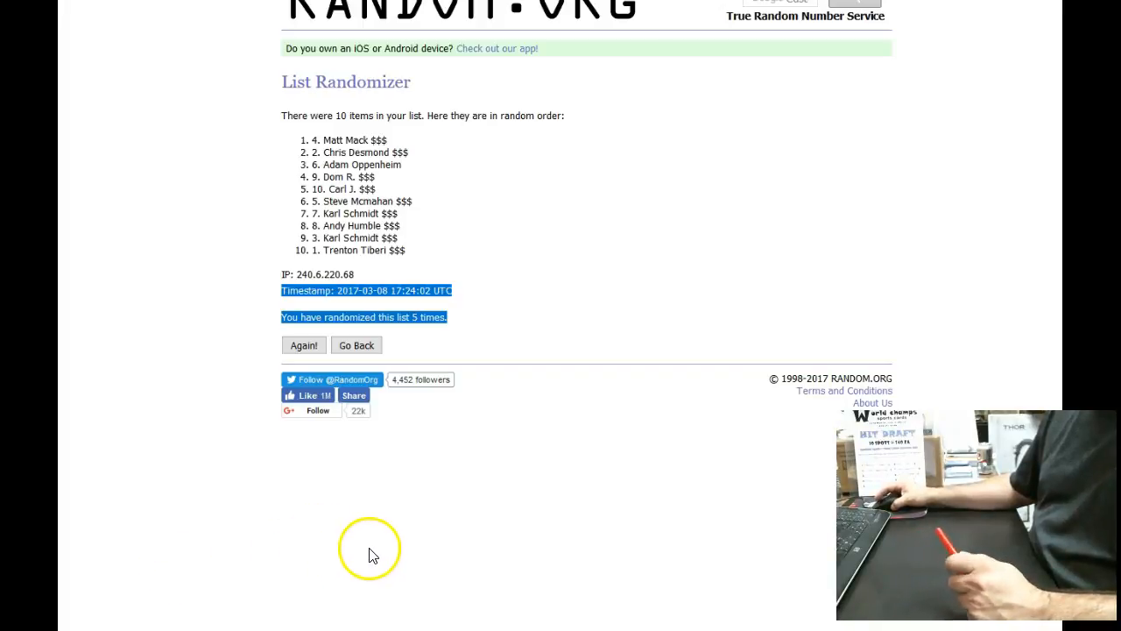
mouse_move(391, 535)
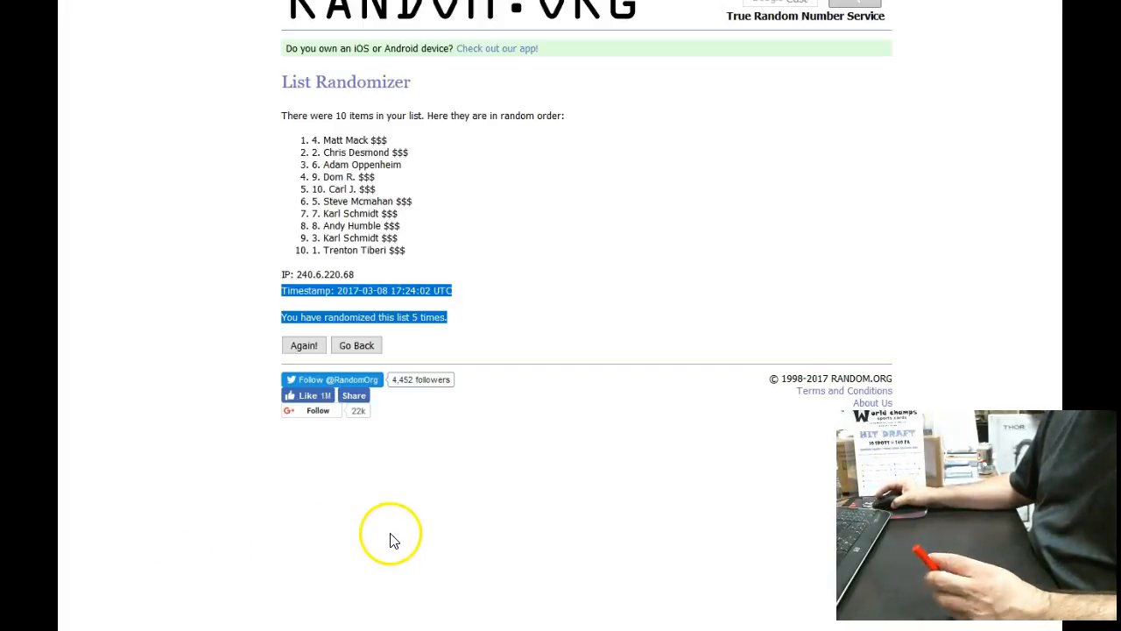
mouse_move(460, 526)
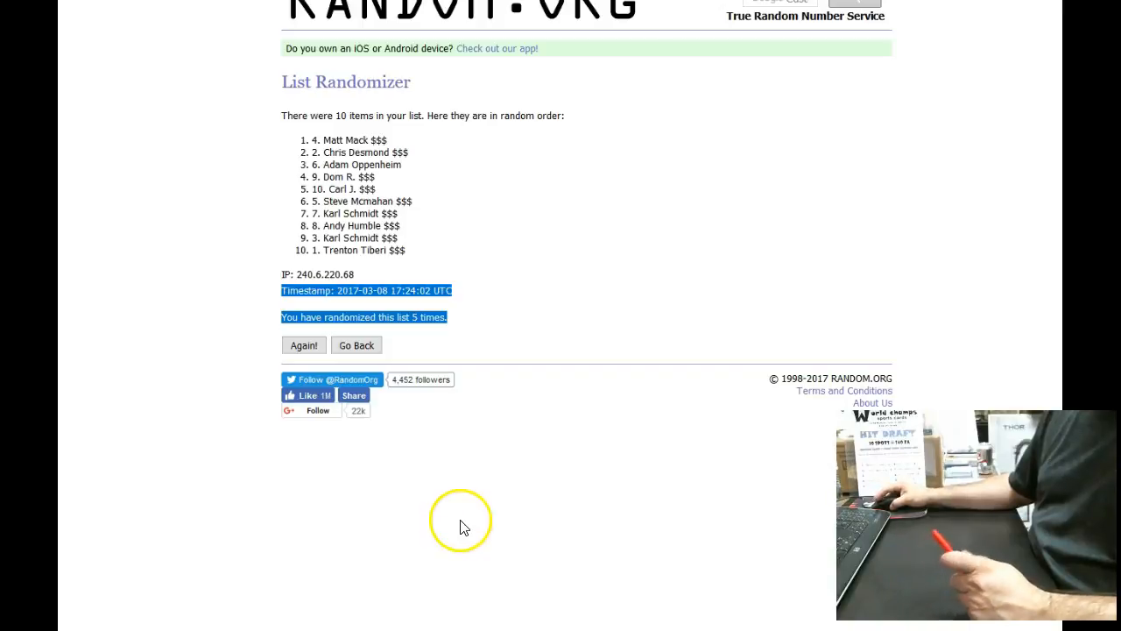